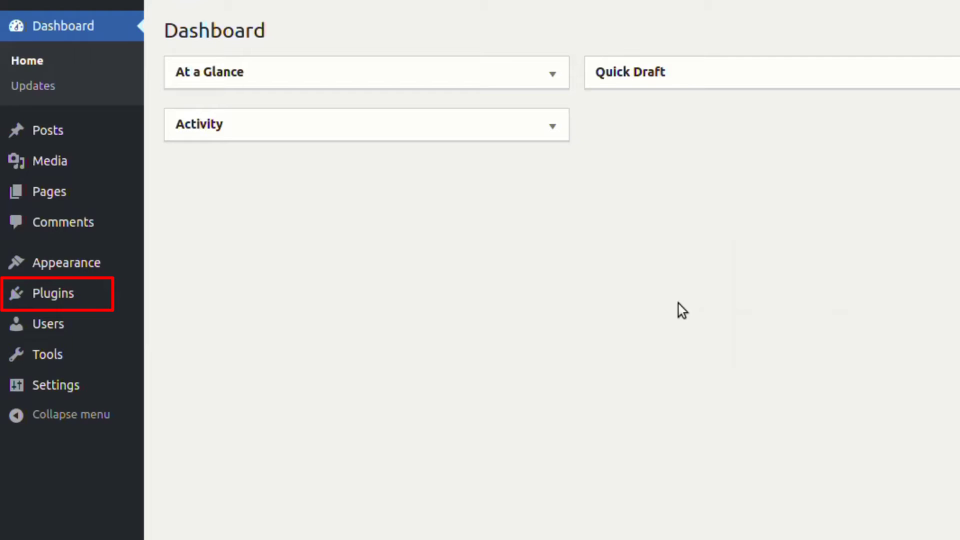
# Search the plugin directory for 'WP', then install and activate WP Content Pilot
pyautogui.click(50, 294)
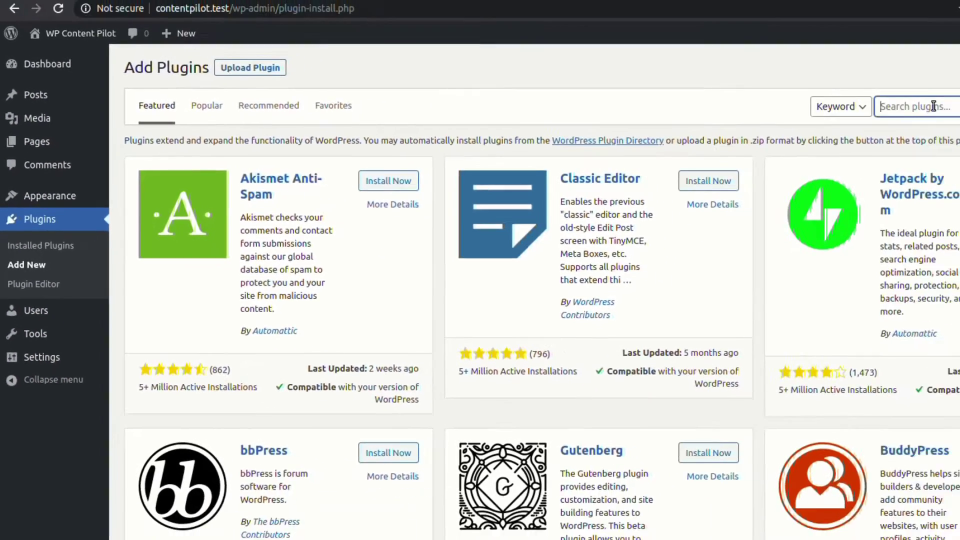
pyautogui.write('WP Content Pilot')
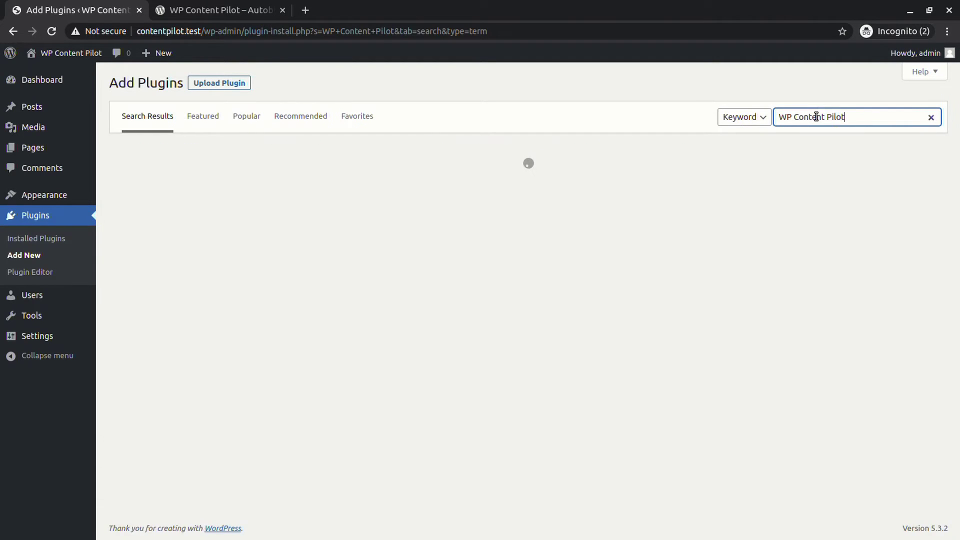
pyautogui.click(500, 199)
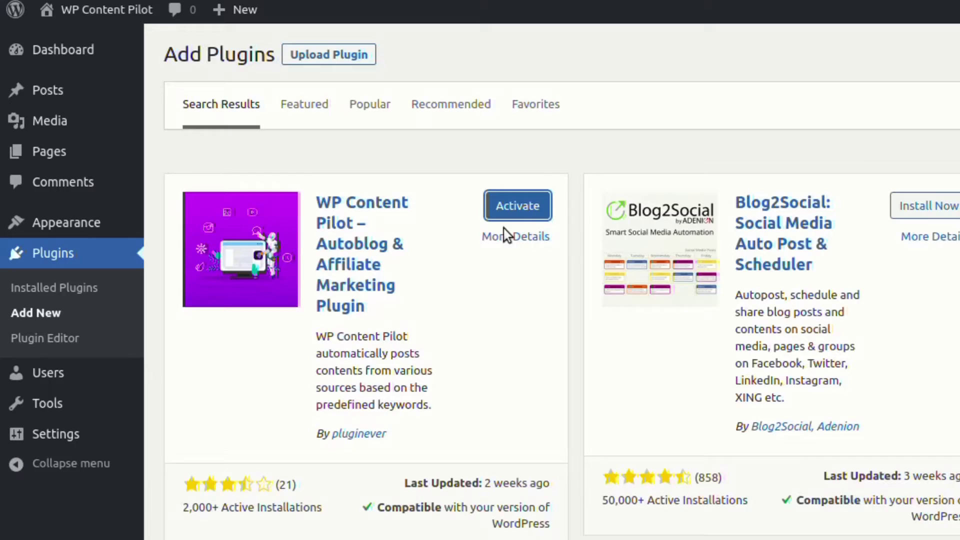
pyautogui.click(517, 205)
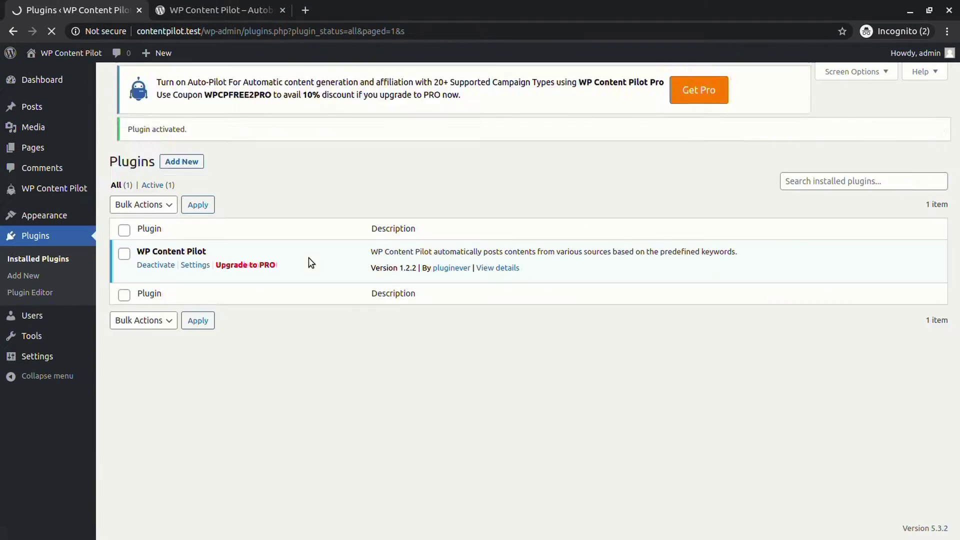
# View the empty campaigns list and the campaign-type chooser for a new campaign
pyautogui.click(54, 188)
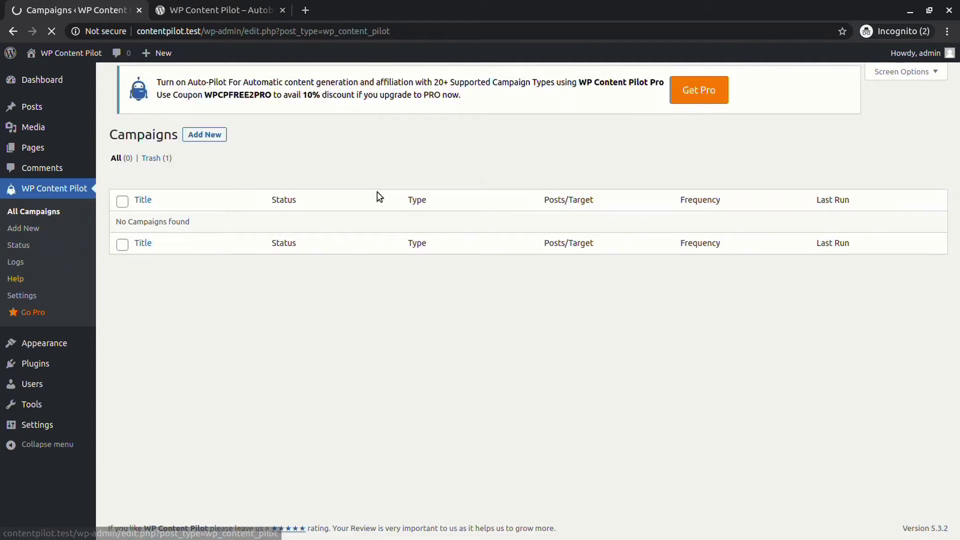
pyautogui.click(23, 228)
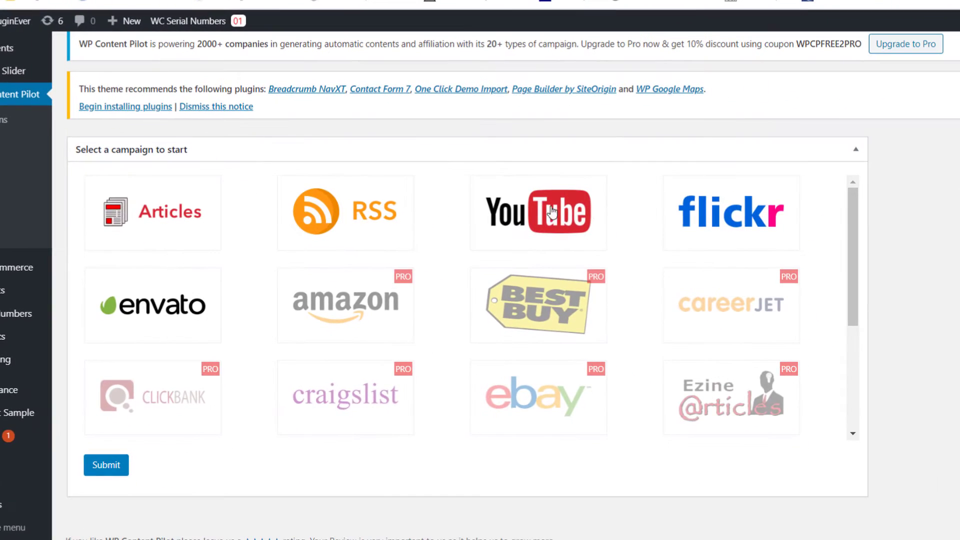
pyautogui.moveTo(623, 374)
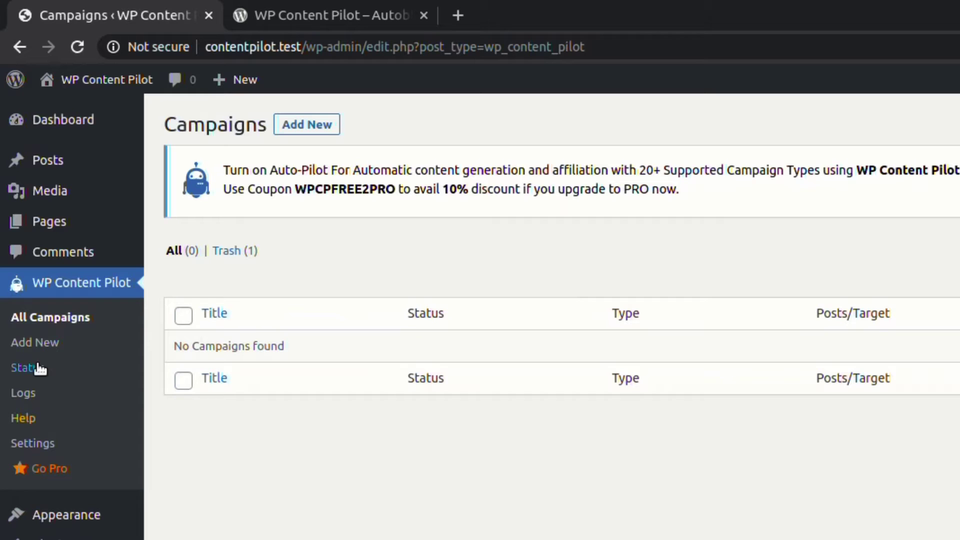
# Review the plugin's system status information, then view its empty logs page
pyautogui.click(27, 367)
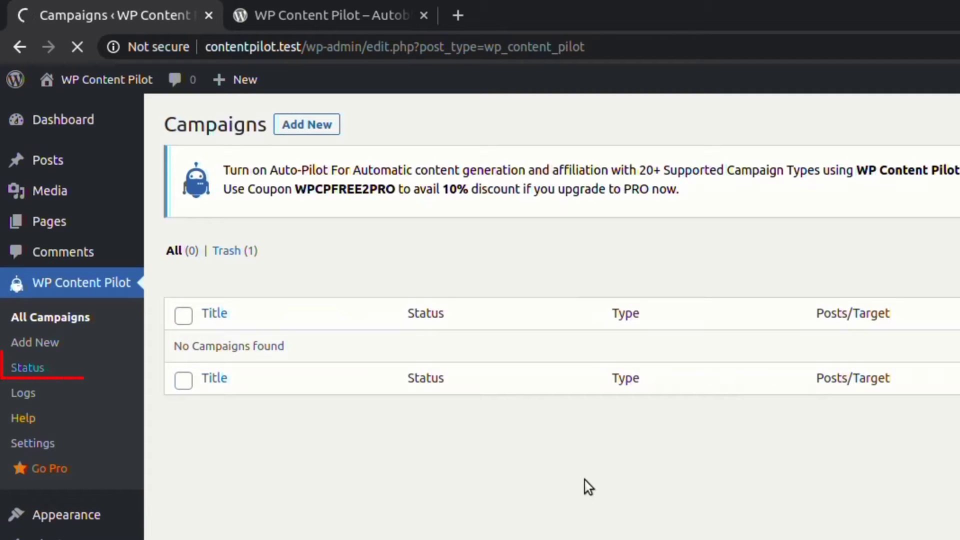
pyautogui.click(27, 367)
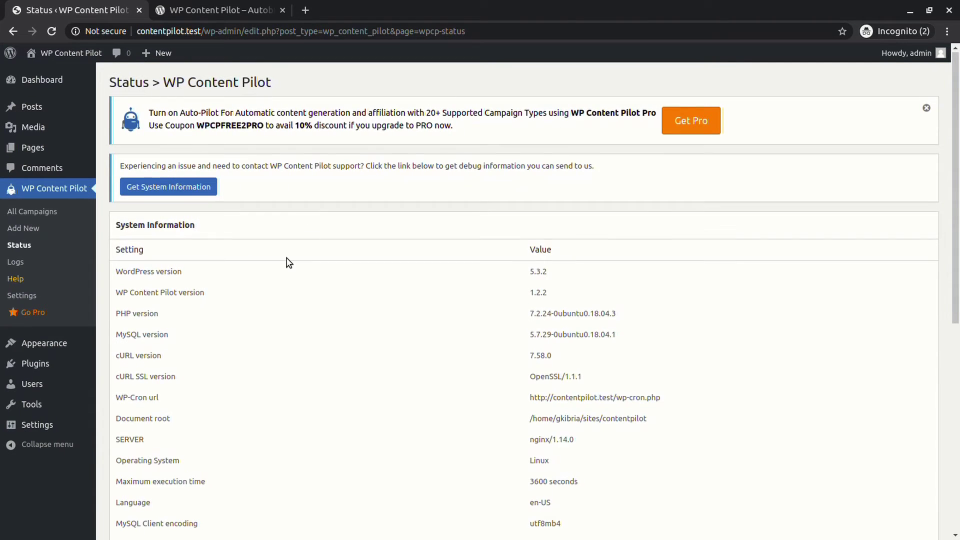
pyautogui.scroll(-3)
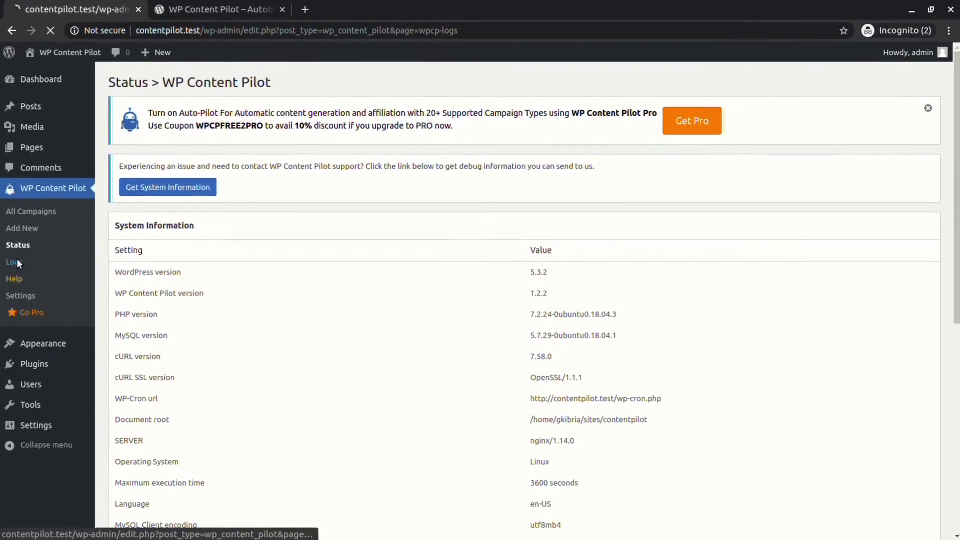
pyautogui.click(12, 262)
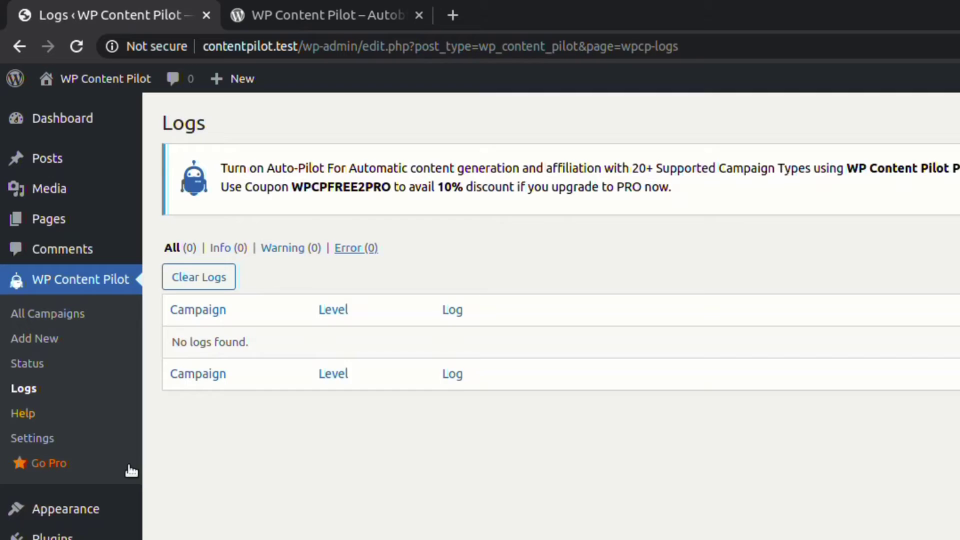
# Review the YouTube and another campaign type's sections in WP Content Pilot settings
pyautogui.click(34, 443)
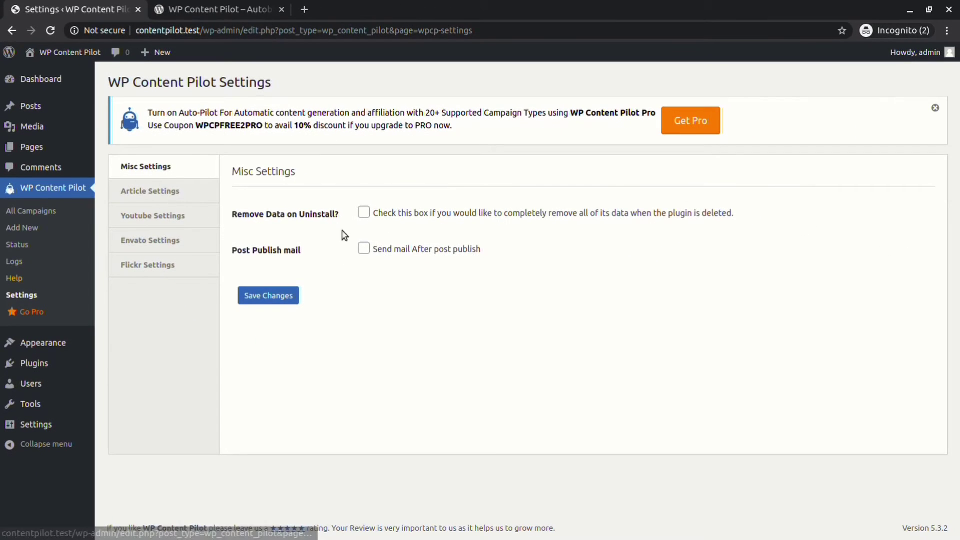
pyautogui.click(153, 216)
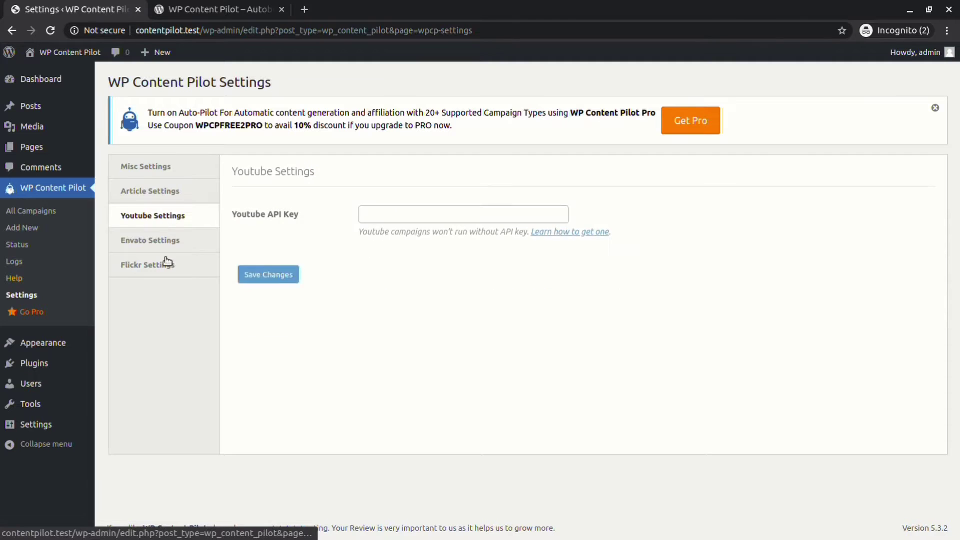
pyautogui.click(148, 265)
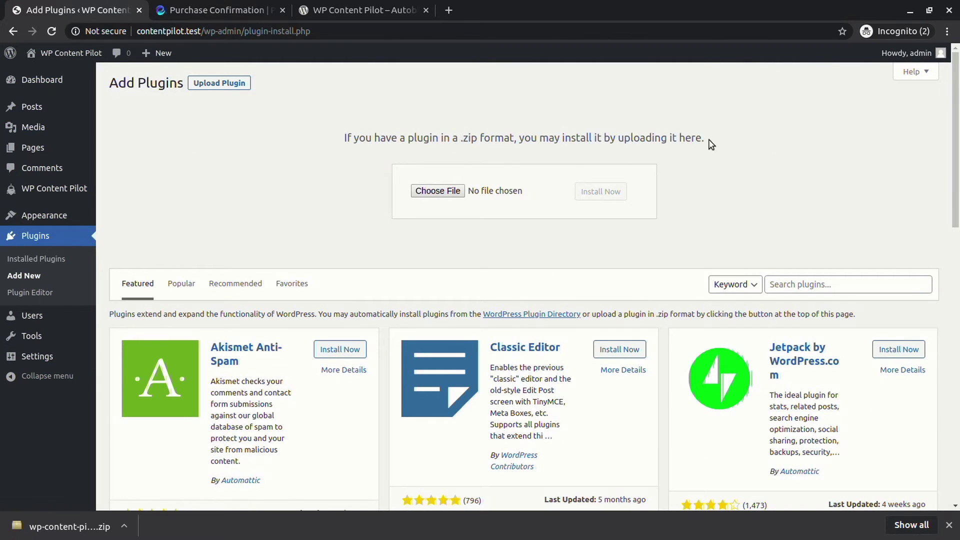
# Upload wp-content-pilot-pro-v1.1.2.zip, install and activate WP Content Pilot Pro, dismissing the notice
pyautogui.click(437, 190)
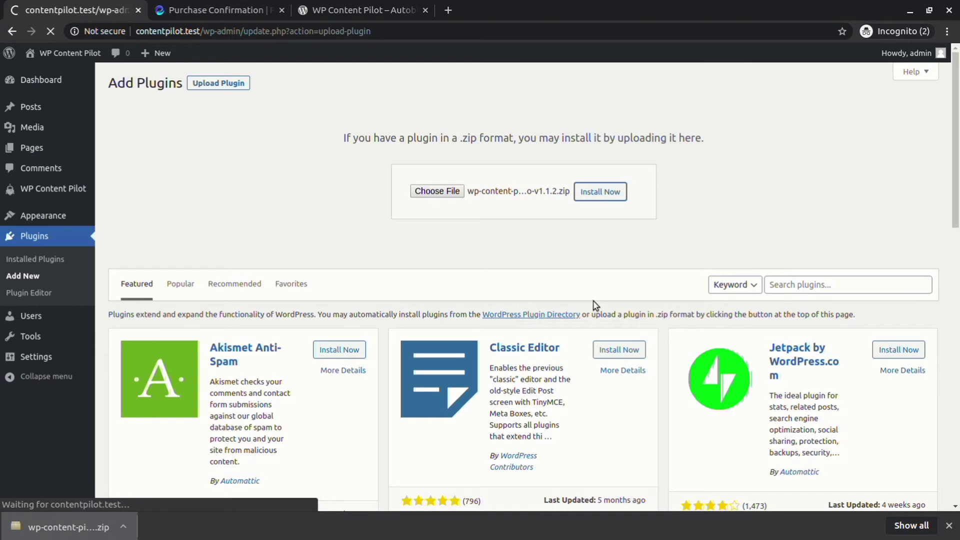
pyautogui.click(599, 192)
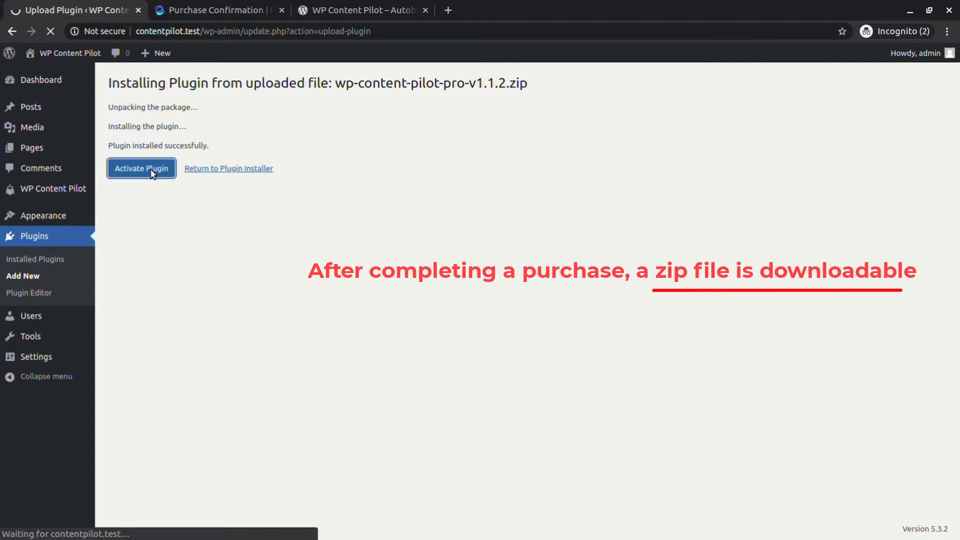
pyautogui.click(141, 168)
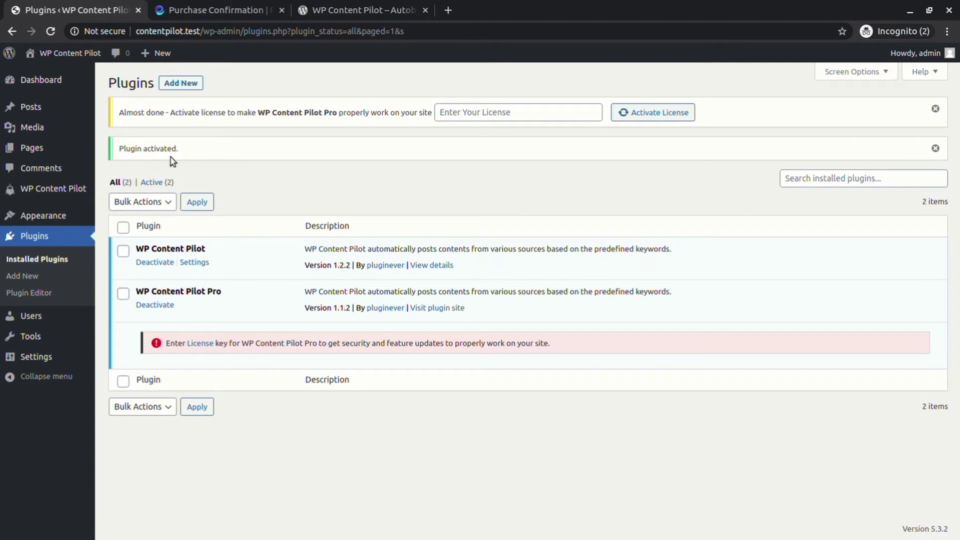
pyautogui.click(936, 148)
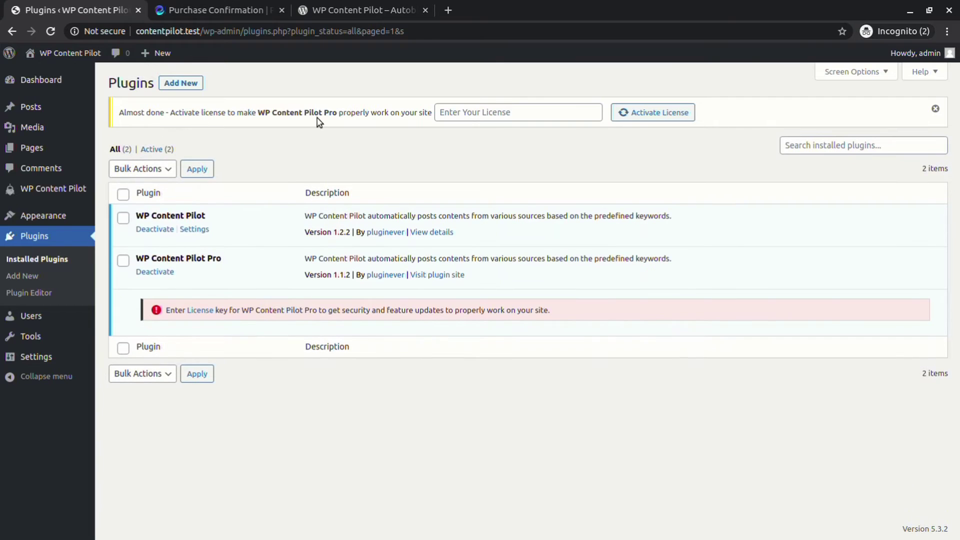
pyautogui.moveTo(486, 156)
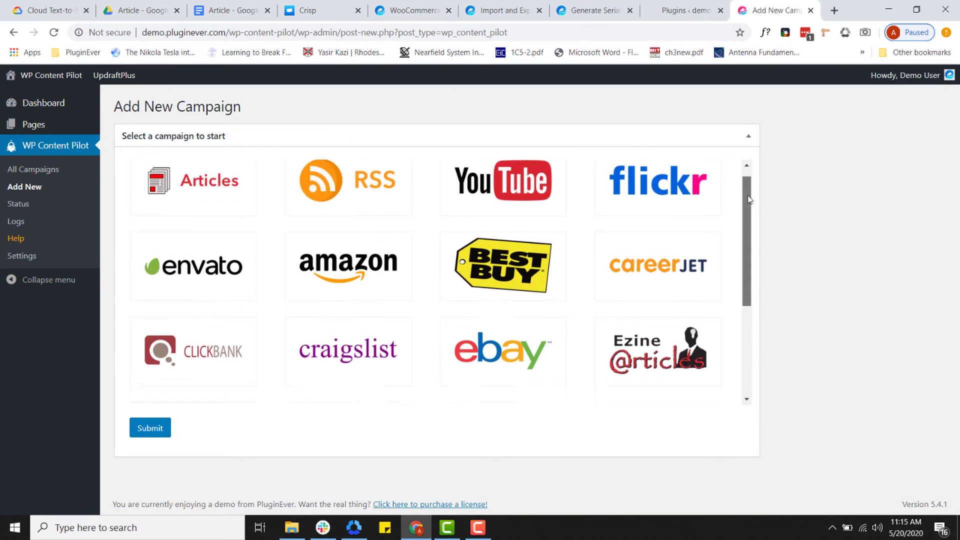
# View the Pro settings sections for Amazon, eBay, Walmart and Instagram campaigns
pyautogui.scroll(-3)
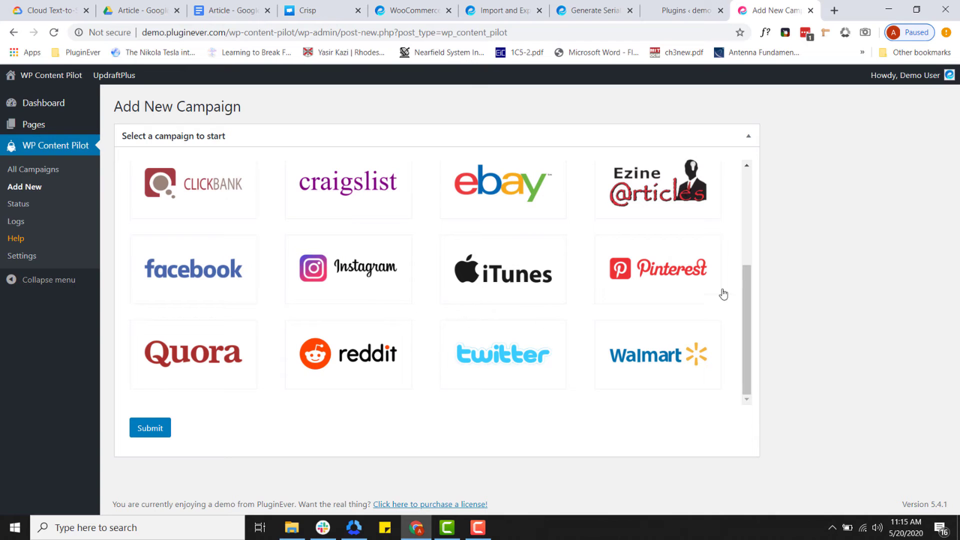
pyautogui.click(21, 256)
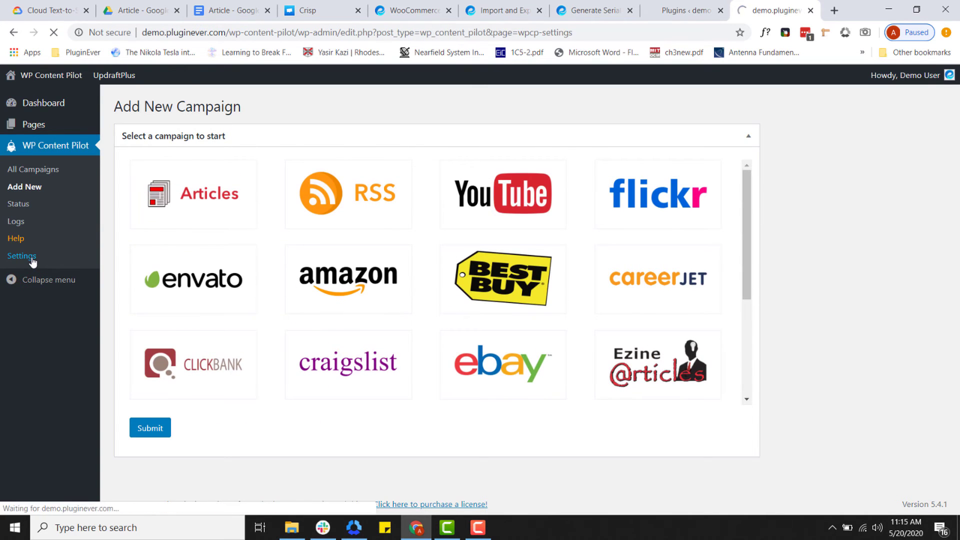
pyautogui.click(21, 256)
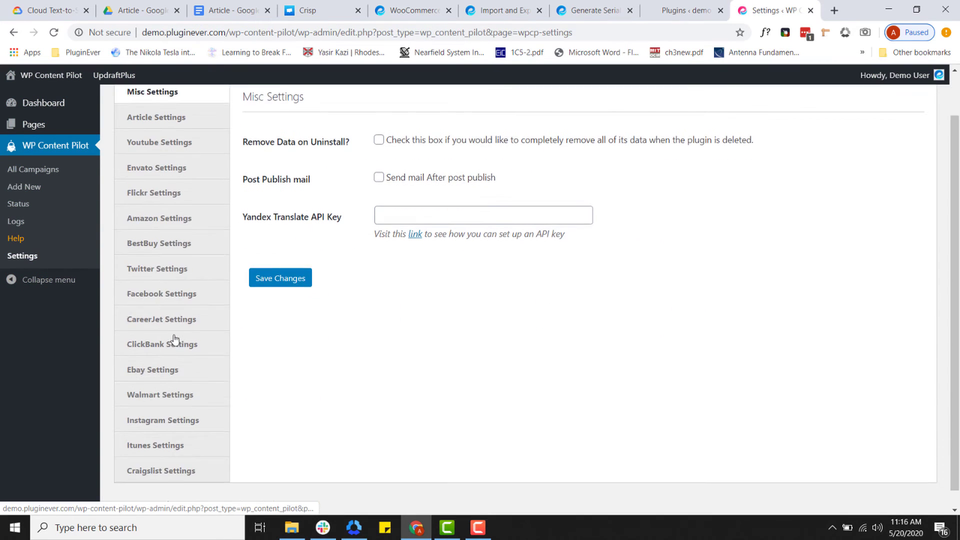